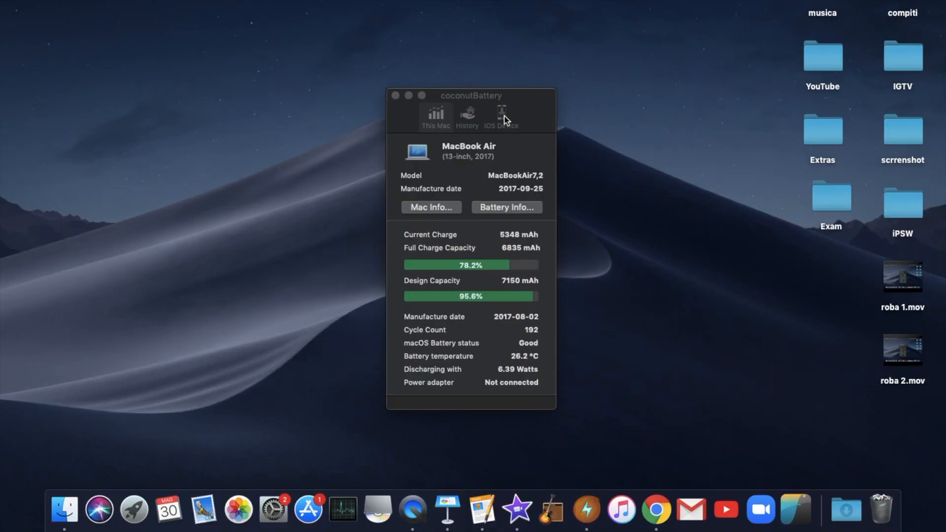
- Show the iPad Pro (10.5-inch) battery health and its device details (model, age 824 days, processor, charger)
click(501, 114)
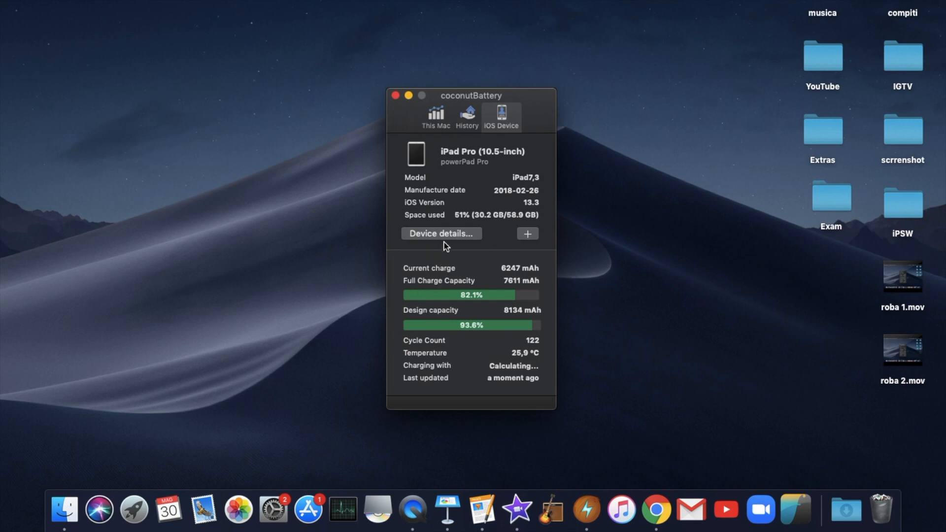
click(441, 233)
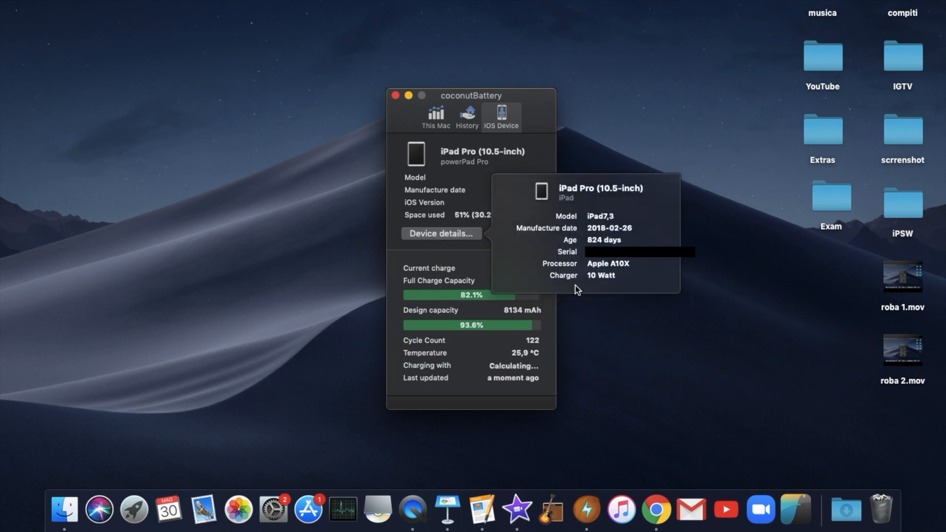